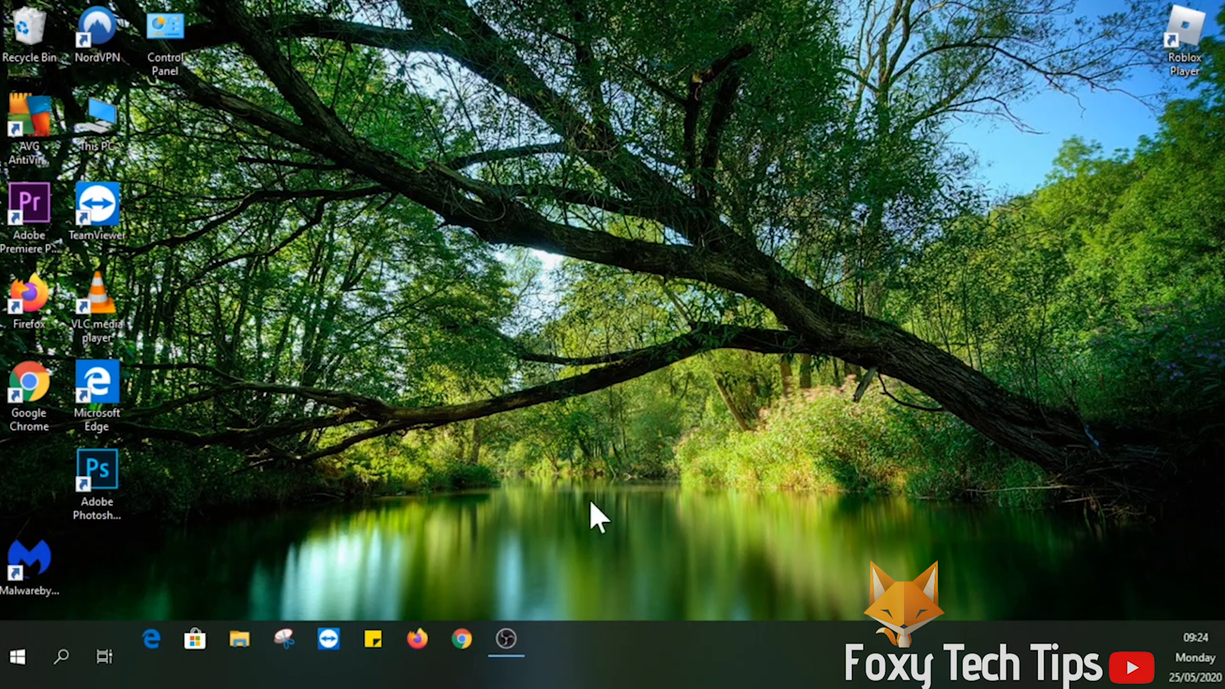
mouse_move(562, 485)
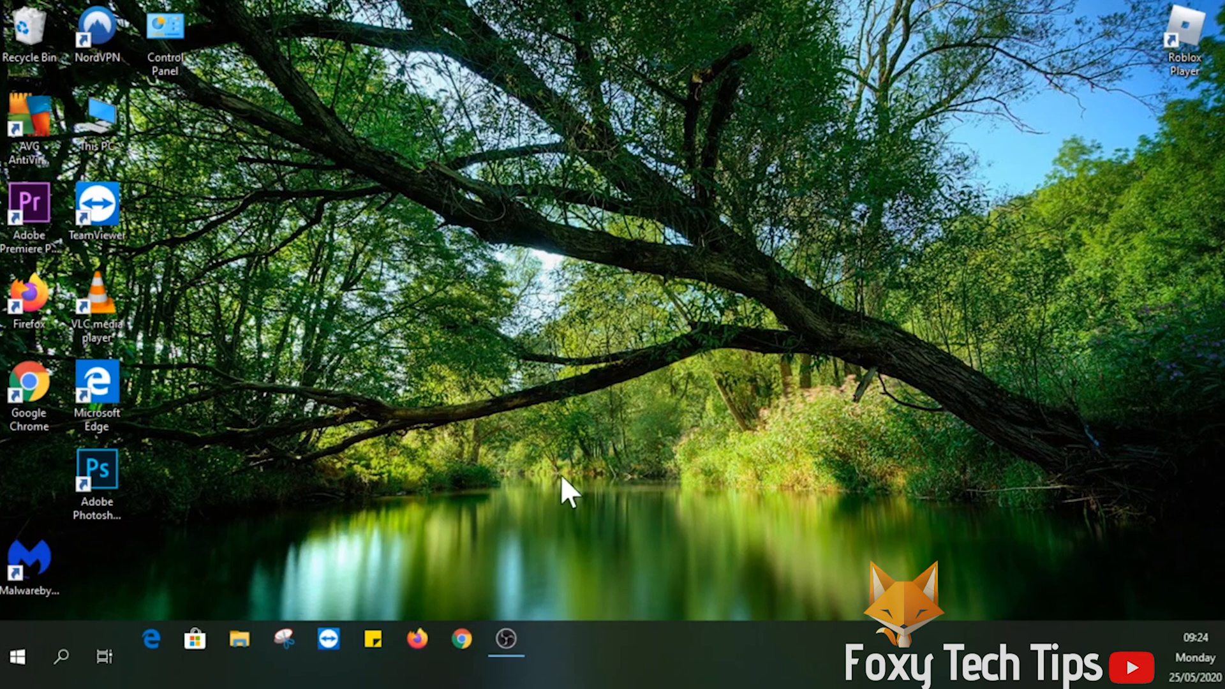
mouse_move(359, 563)
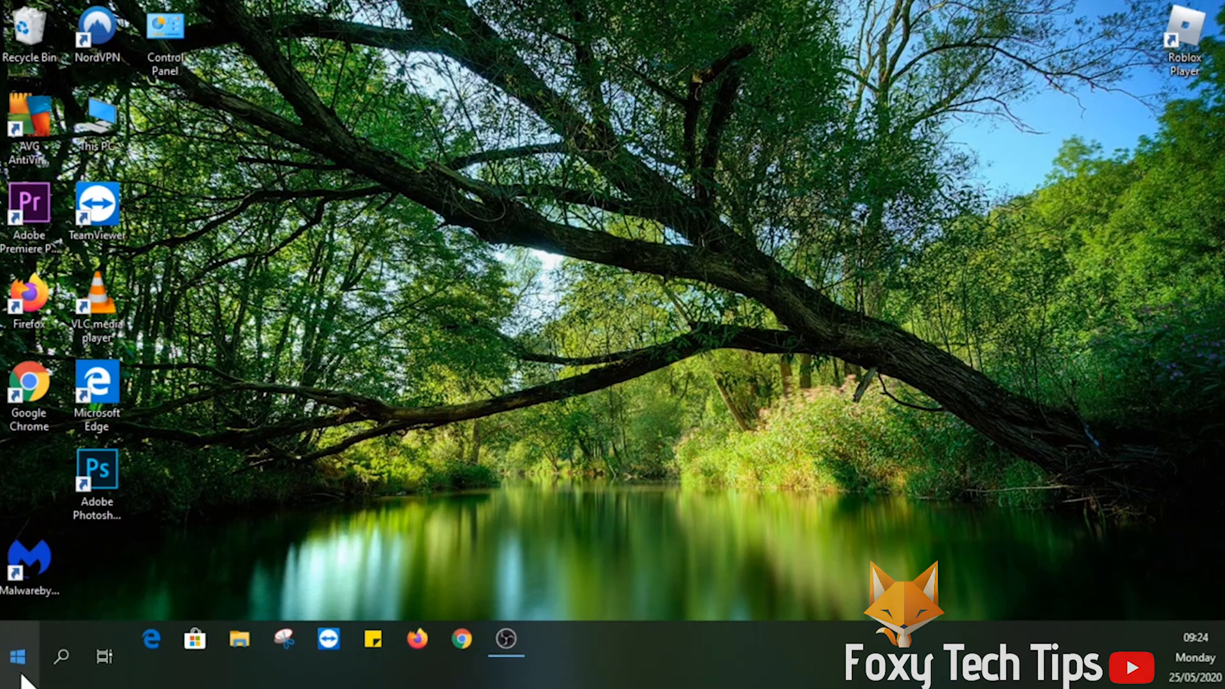
mouse_move(60, 656)
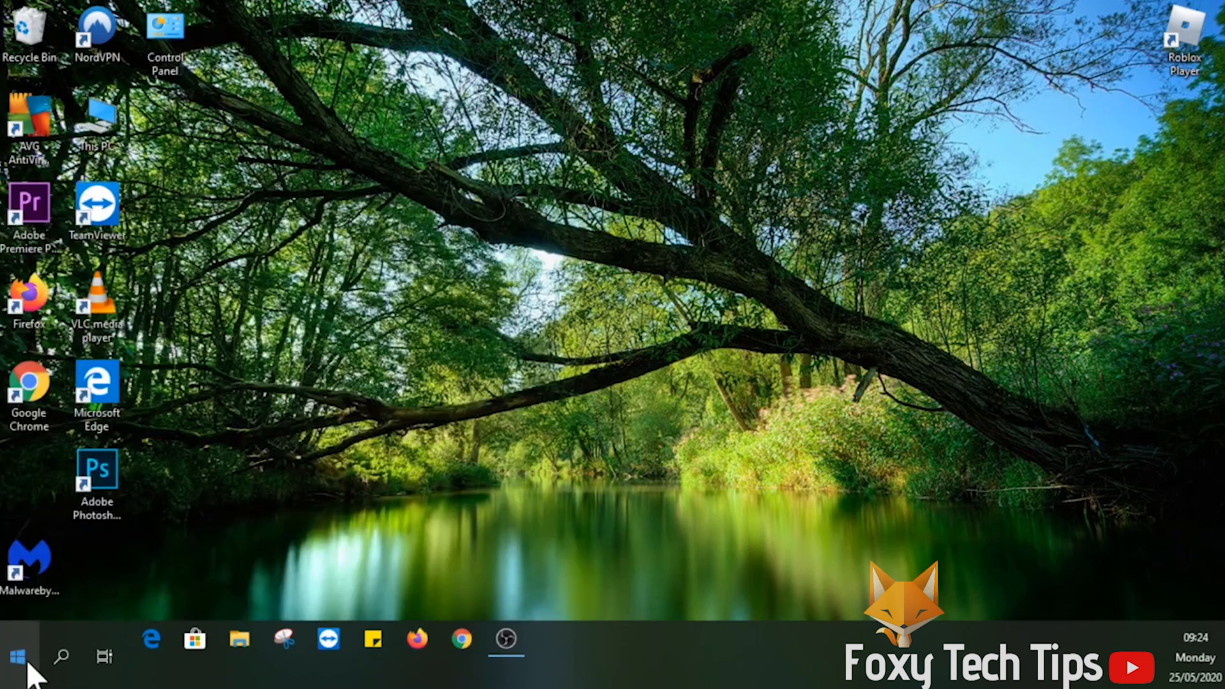
mouse_move(59, 668)
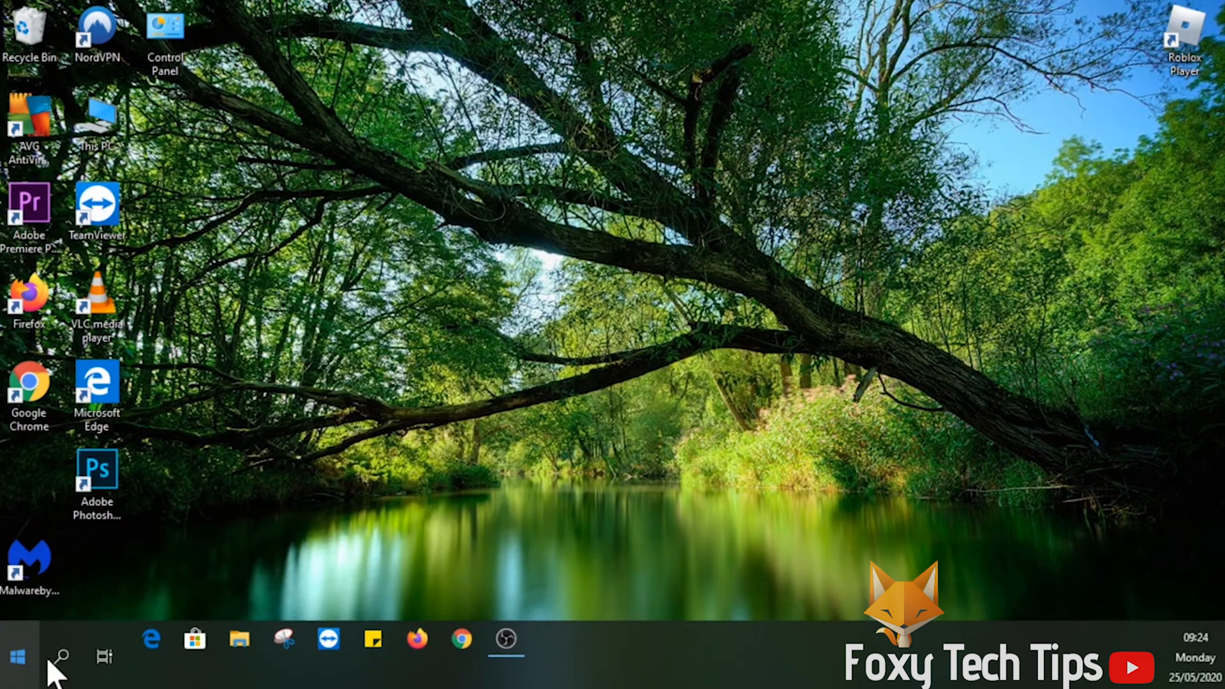
Step: Open Control Panel maximized and go to User Accounts > User Accounts
double_click(164, 31)
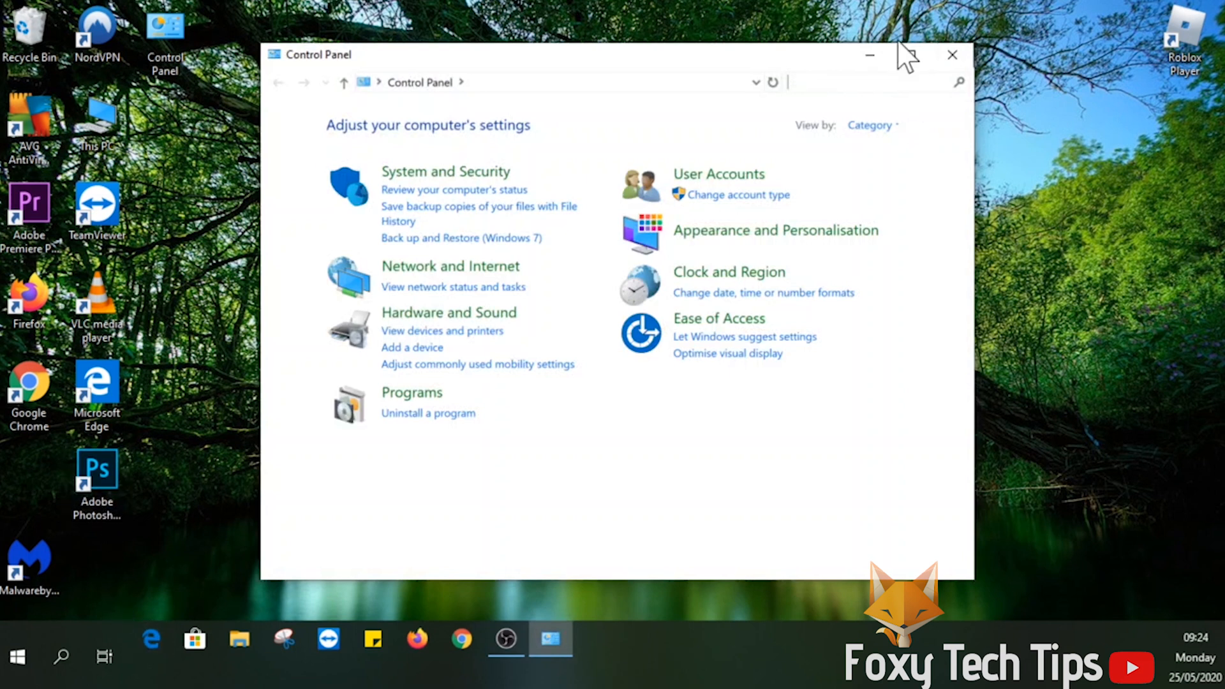
left_click(911, 55)
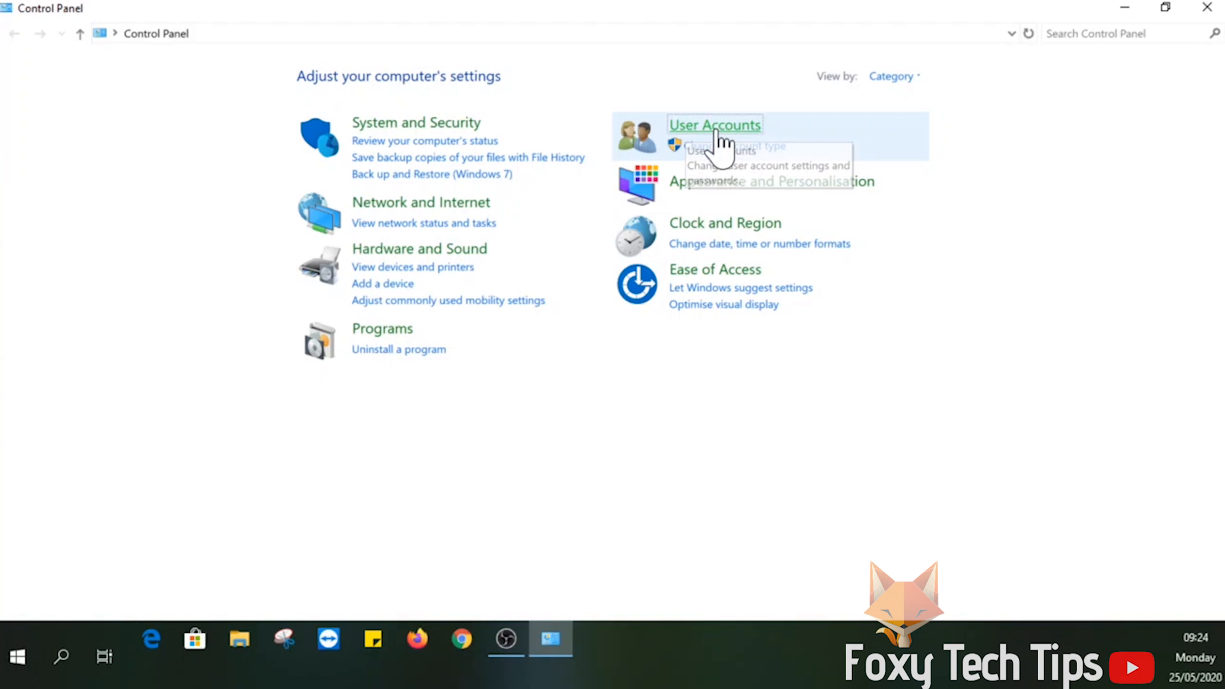
left_click(713, 124)
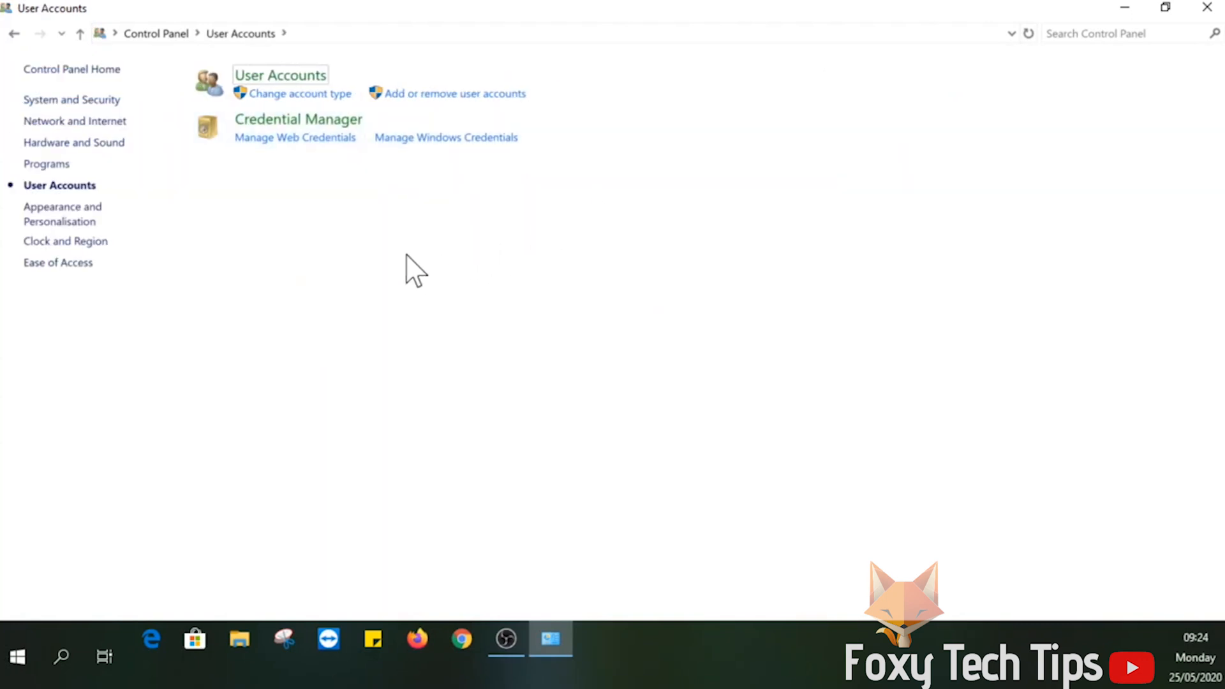
mouse_move(280, 76)
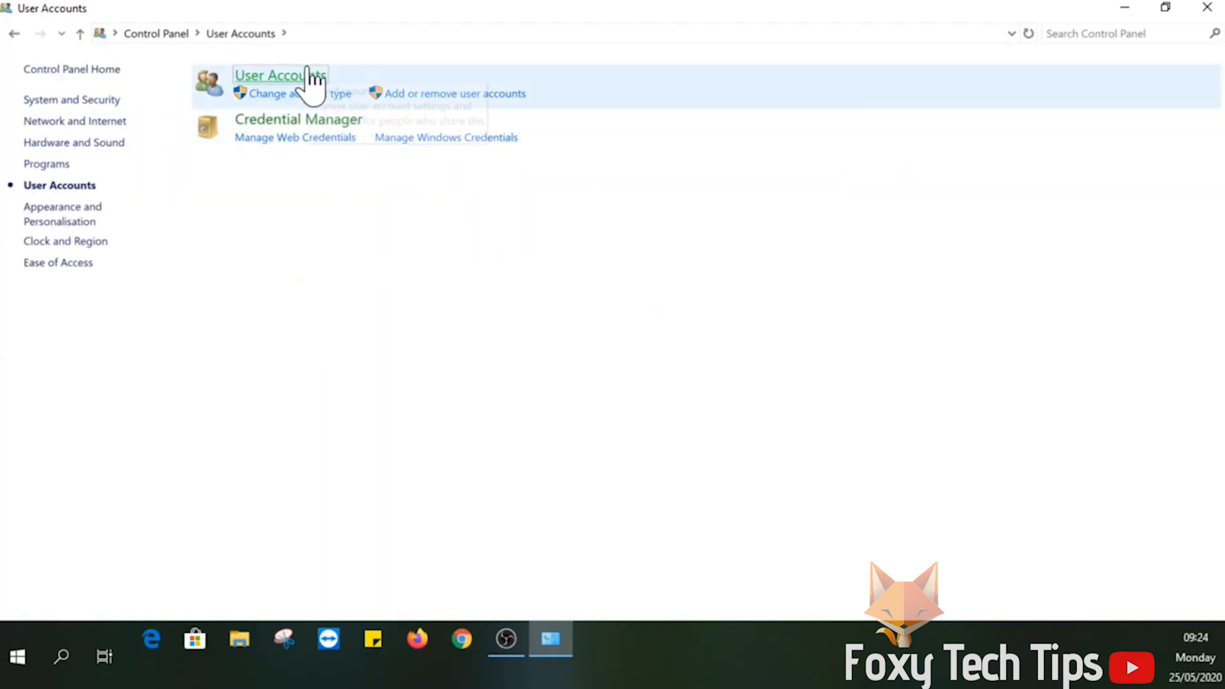
left_click(276, 75)
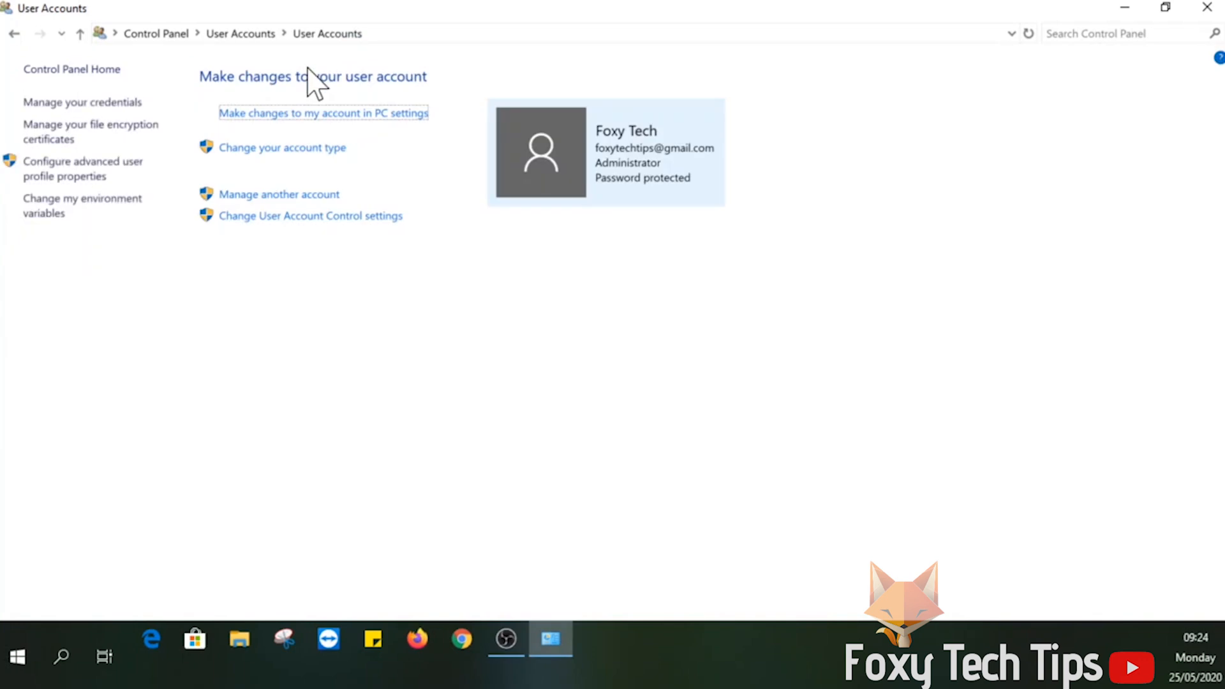
mouse_move(691, 171)
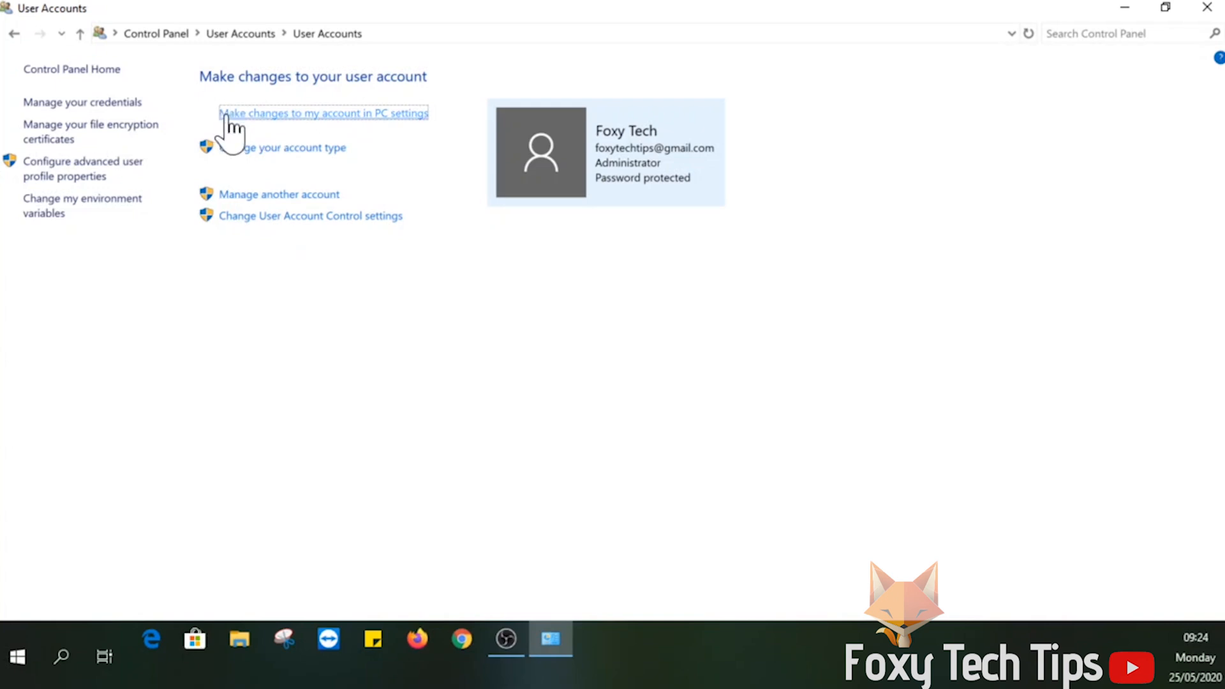
Step: From Your info in PC settings, choose 'Sign in with a local account instead'
left_click(322, 114)
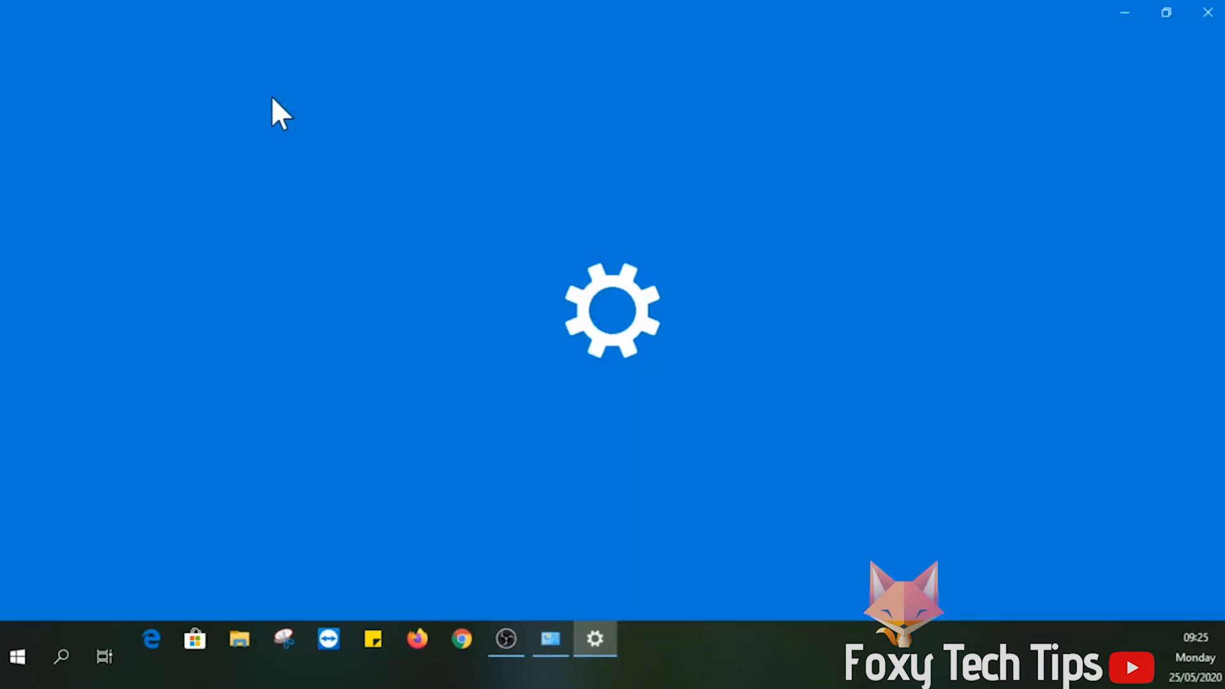
left_click(595, 639)
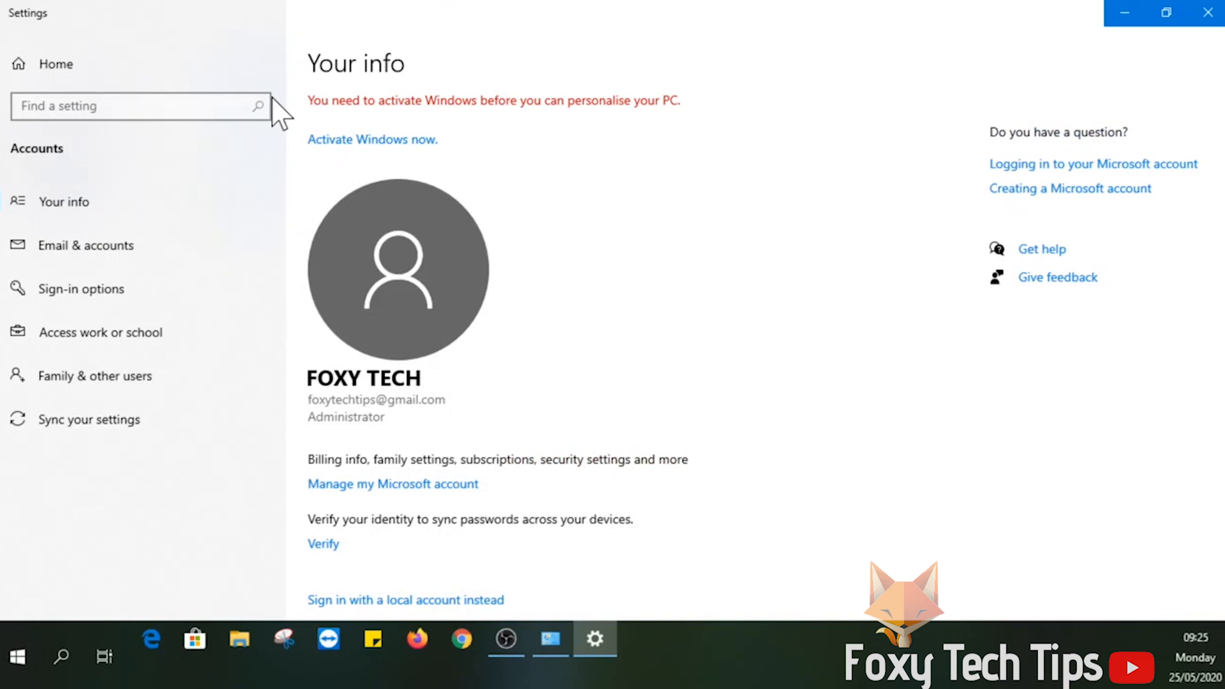
mouse_move(608, 114)
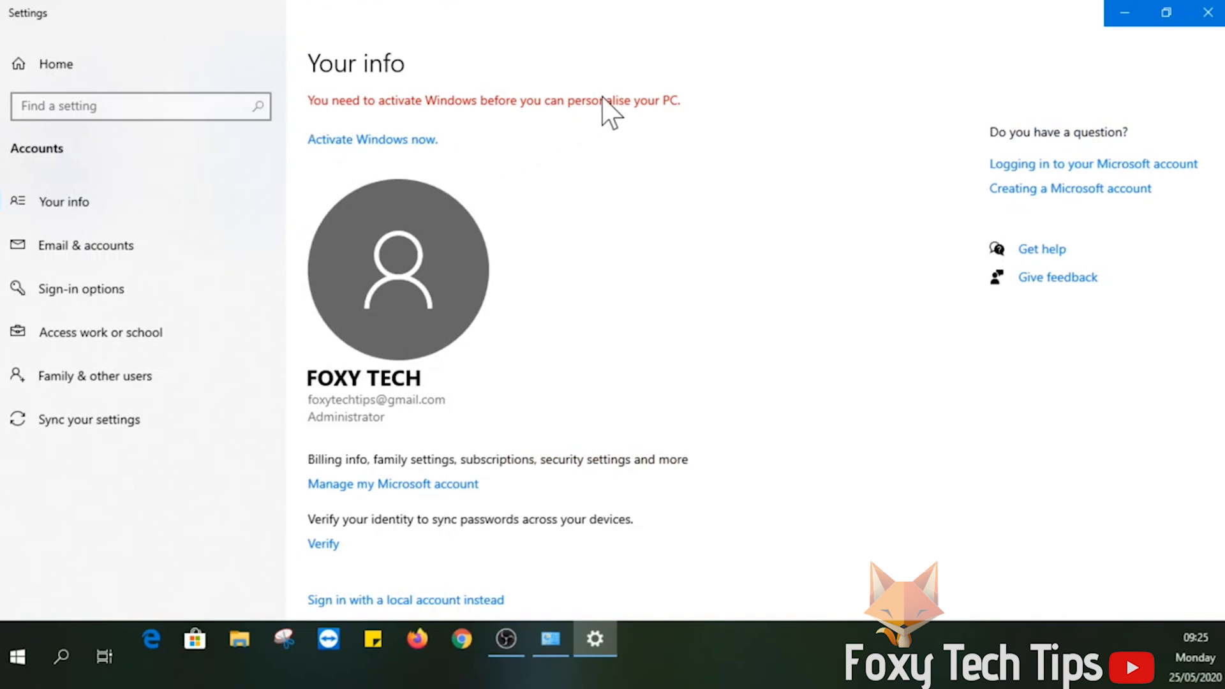
scroll("down", 3)
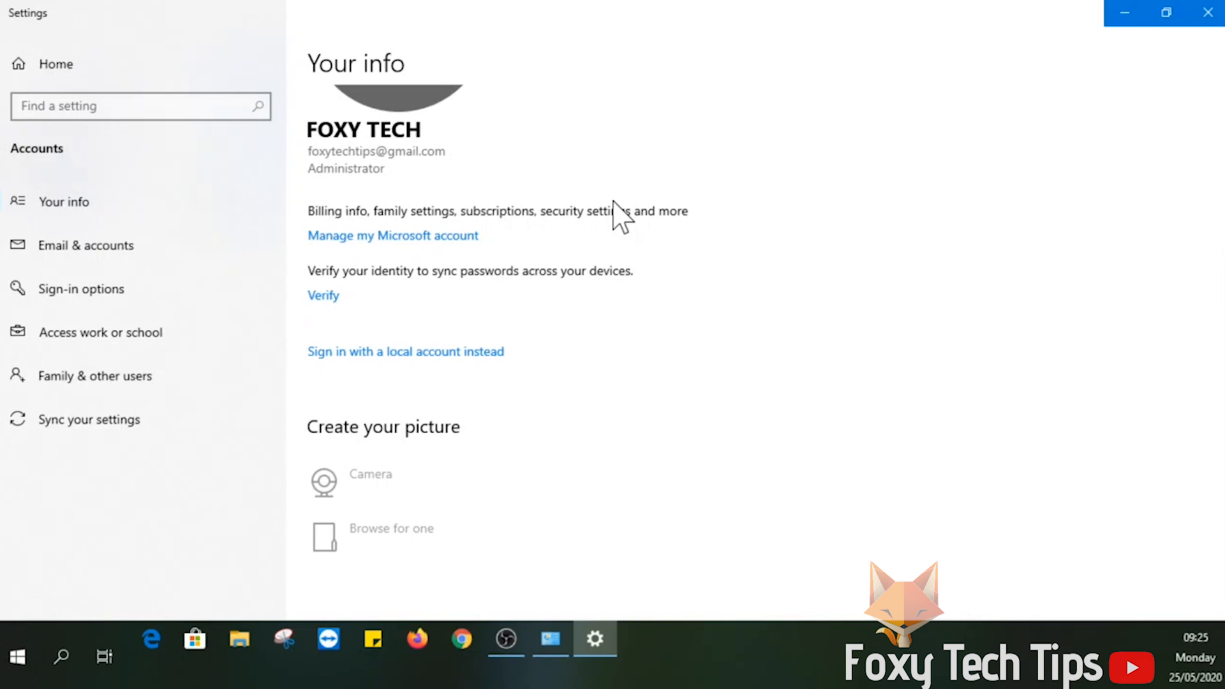
mouse_move(326, 411)
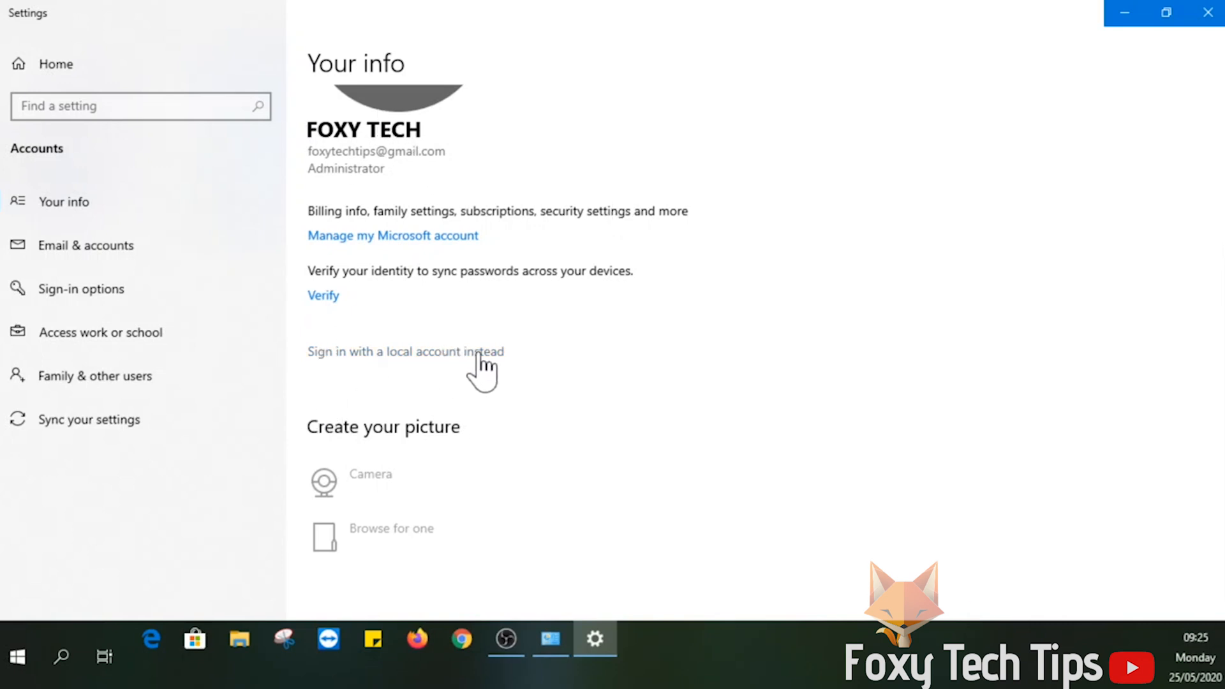
left_click(406, 351)
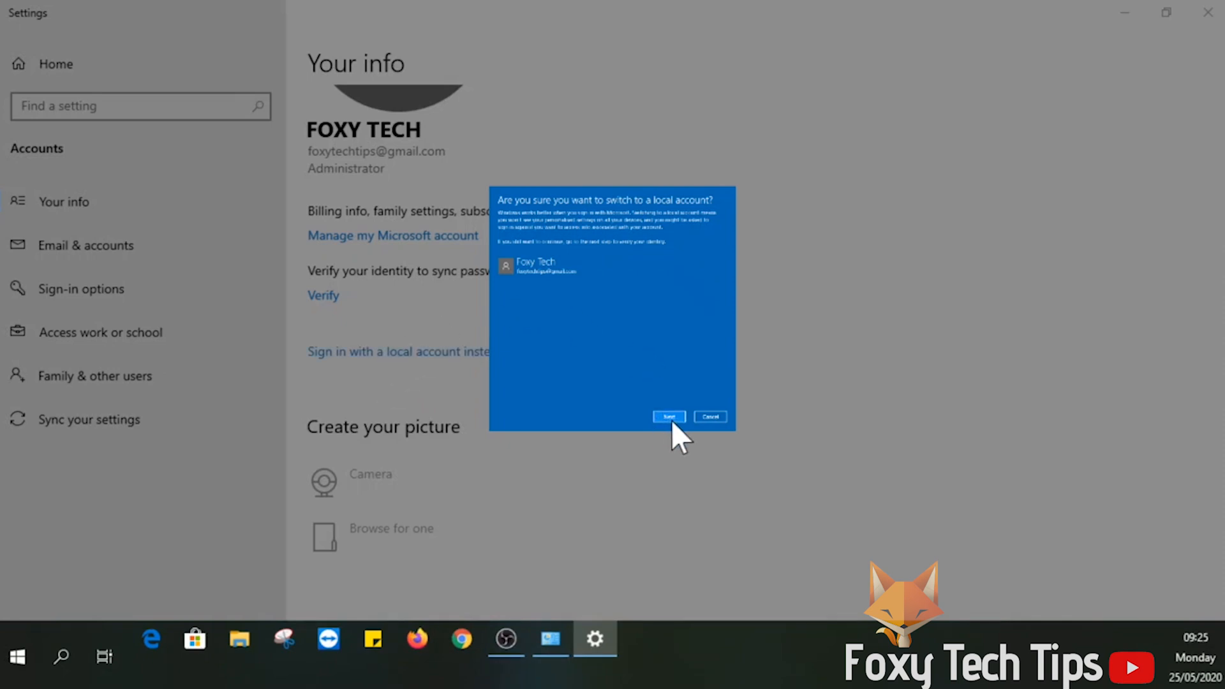
Step: Confirm the switch and enter the local username, password, confirmation and hint
left_click(668, 415)
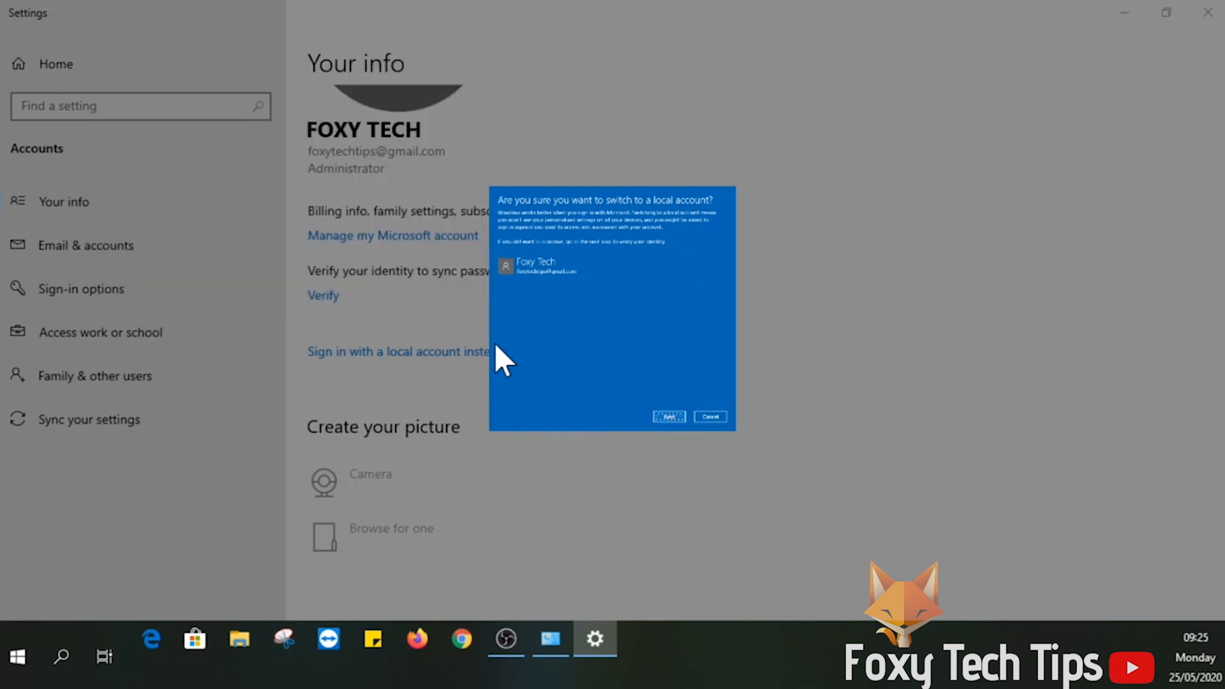
left_click(668, 416)
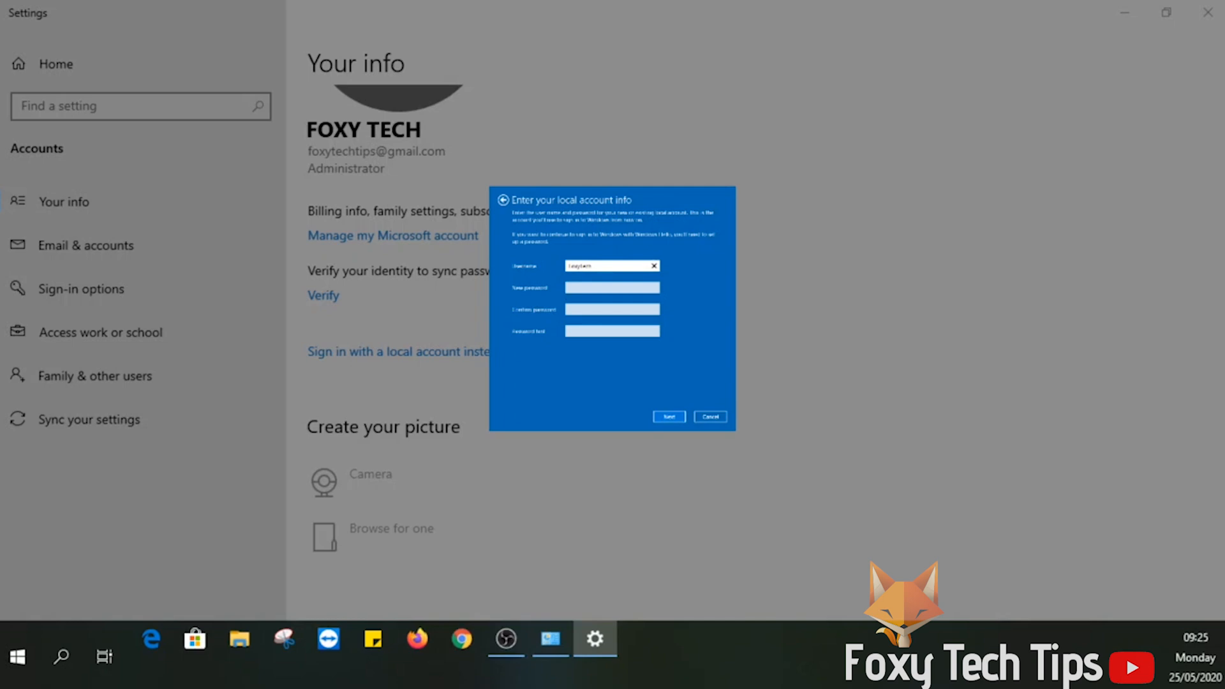
left_click(612, 288)
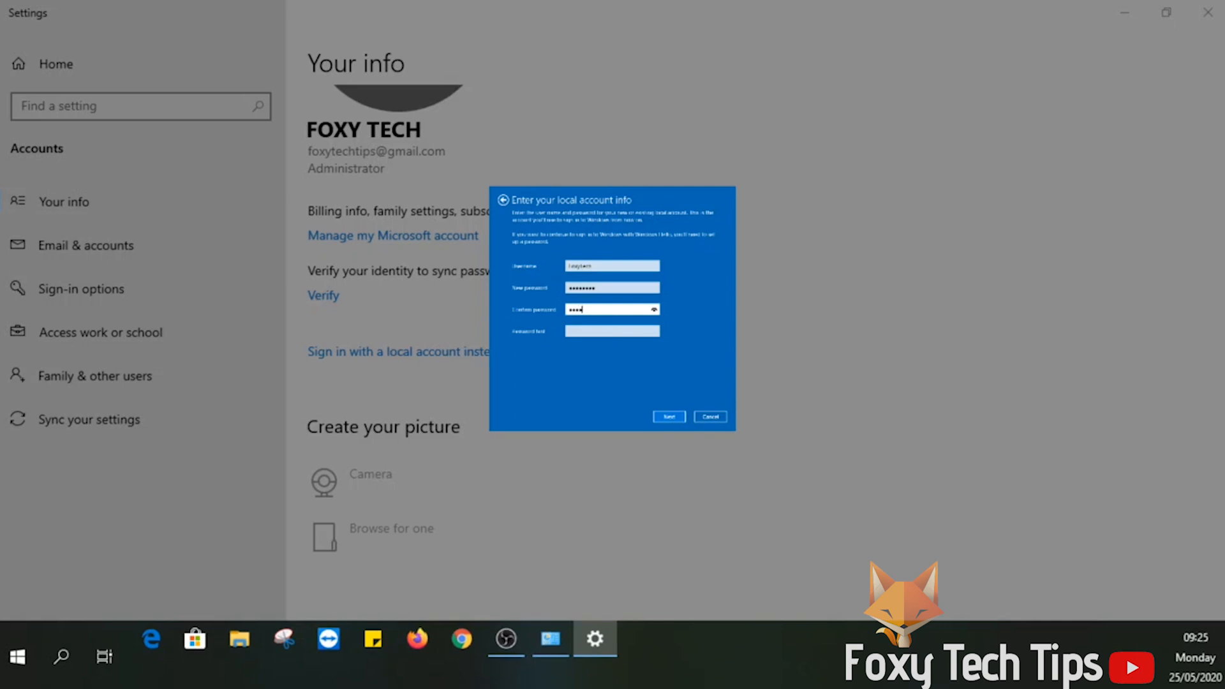
left_click(612, 331)
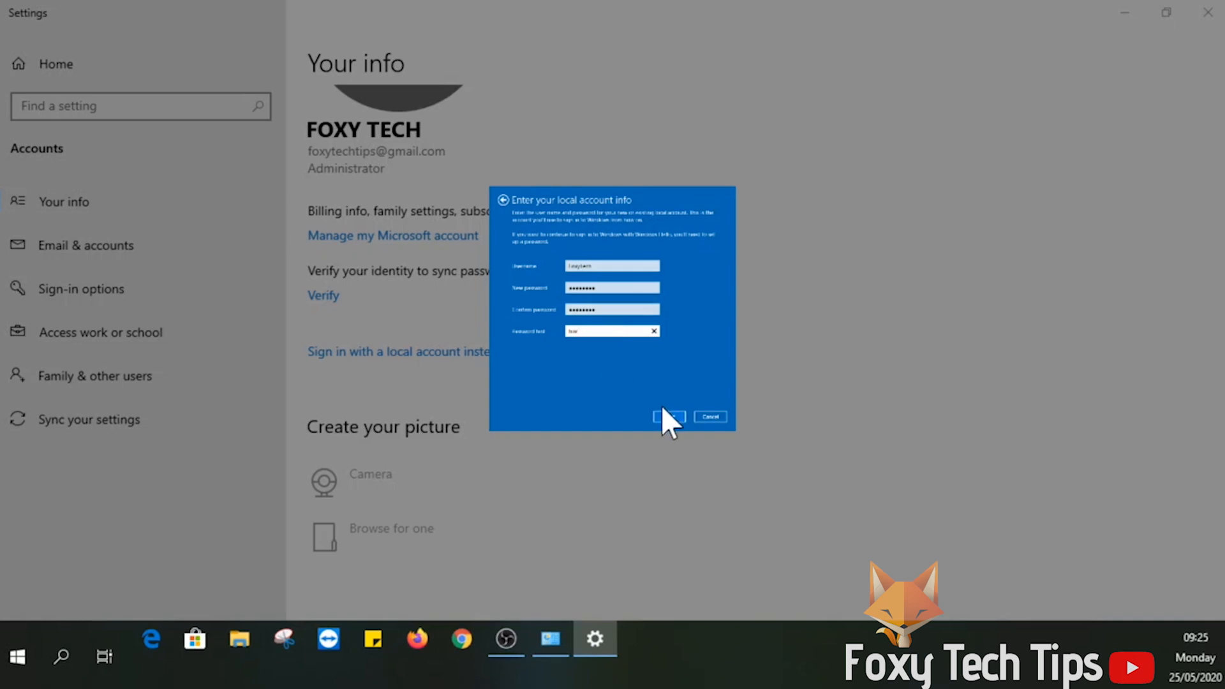
Step: Submit the local account details to reach the Sign out and finish screen
left_click(668, 415)
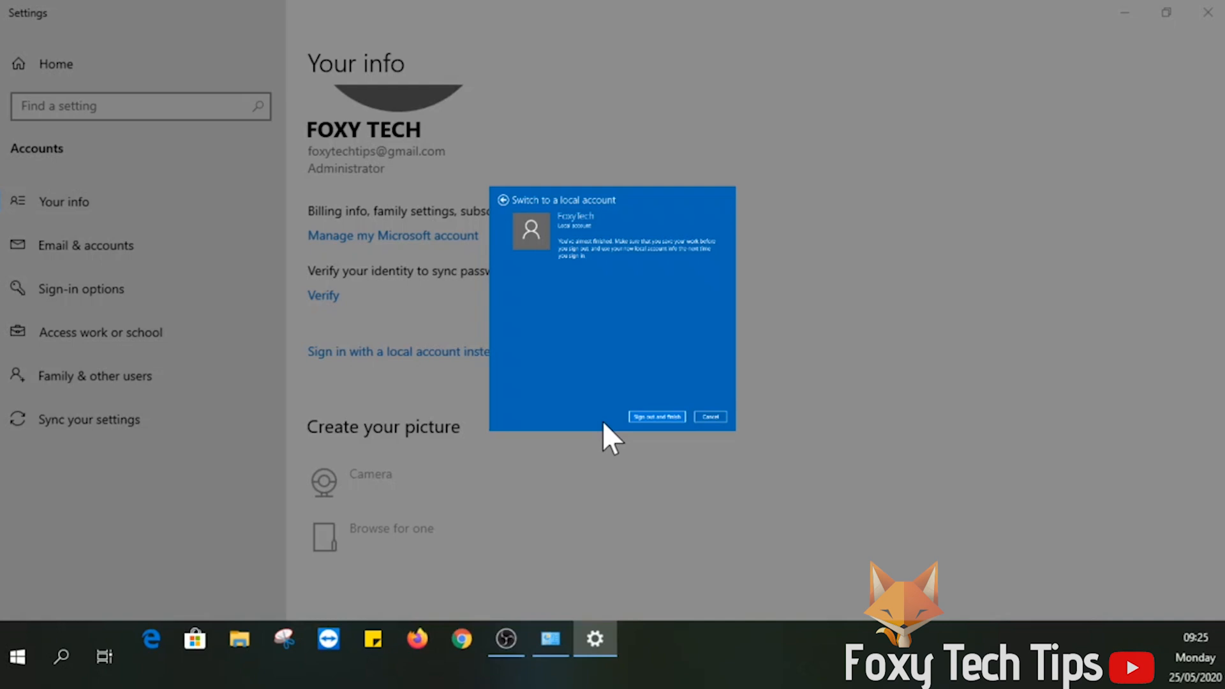
mouse_move(646, 443)
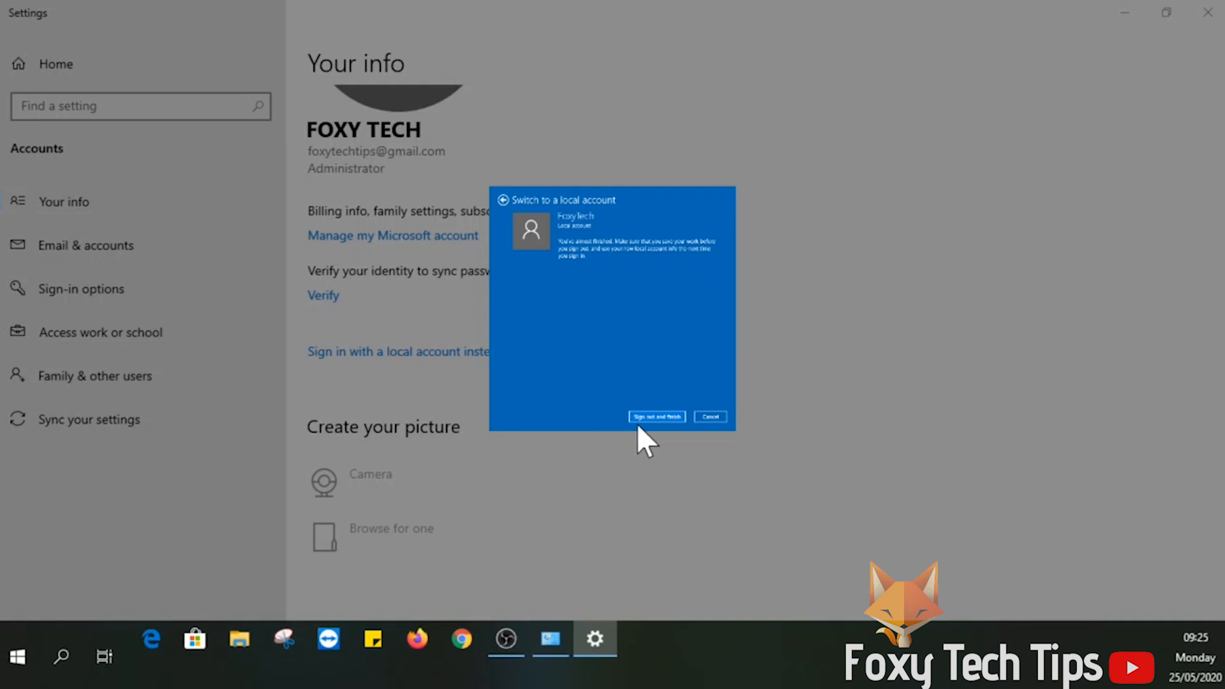